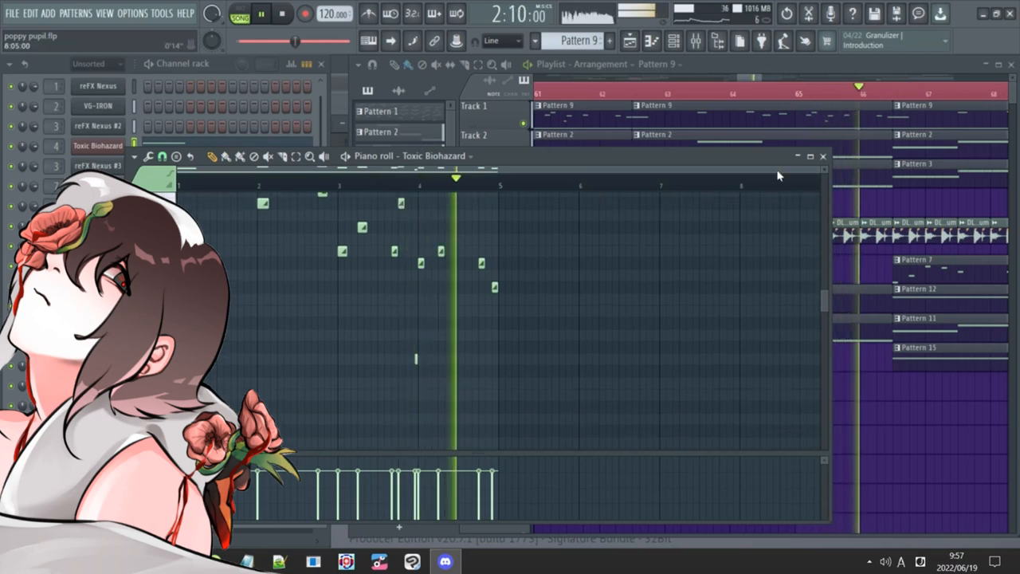
Review Insert 12's effect chain during playback, briefly inspecting the Gross Beat plugin before the closing automation bars
left_click(823, 155)
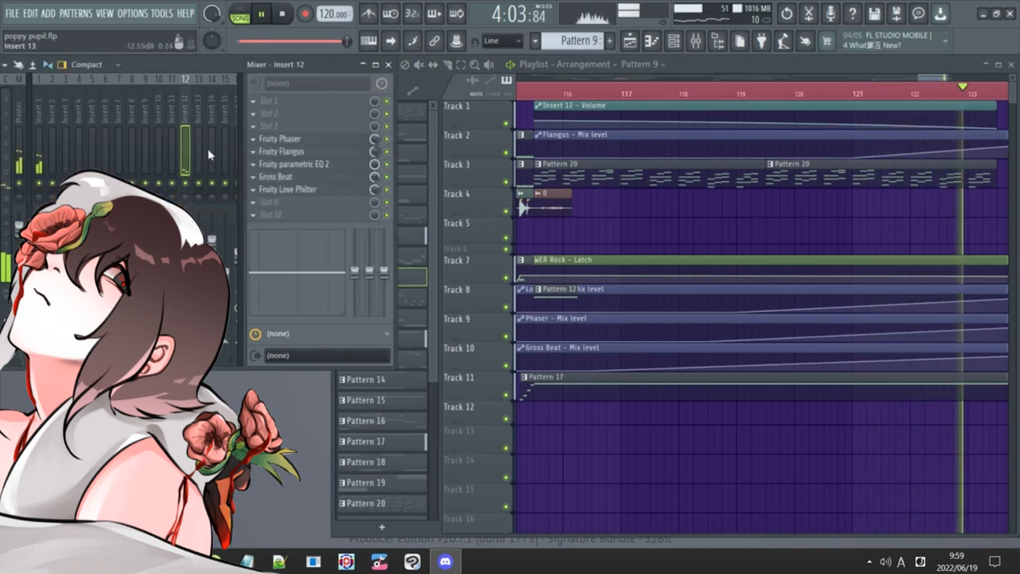
left_click(275, 176)
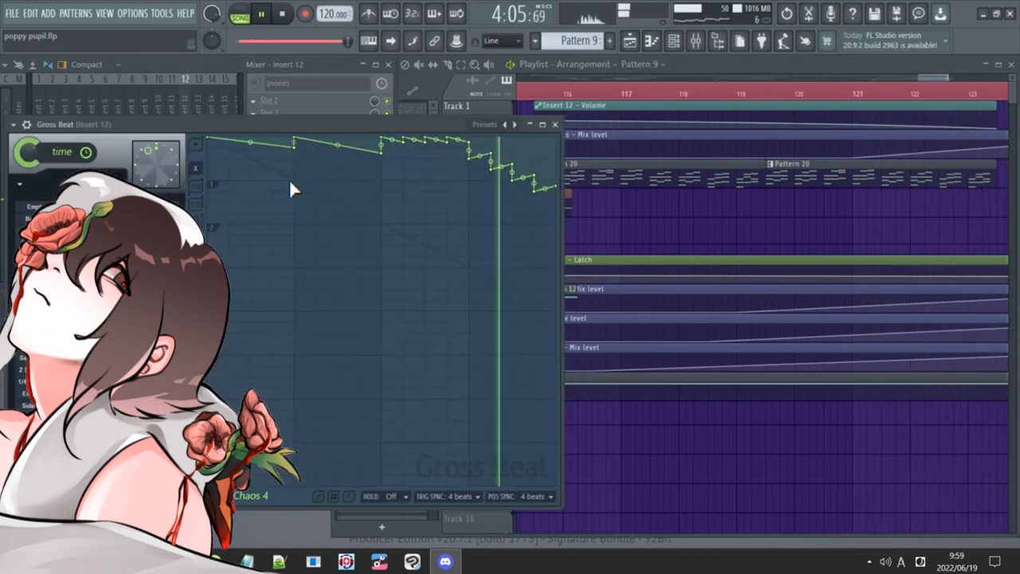
left_click(554, 124)
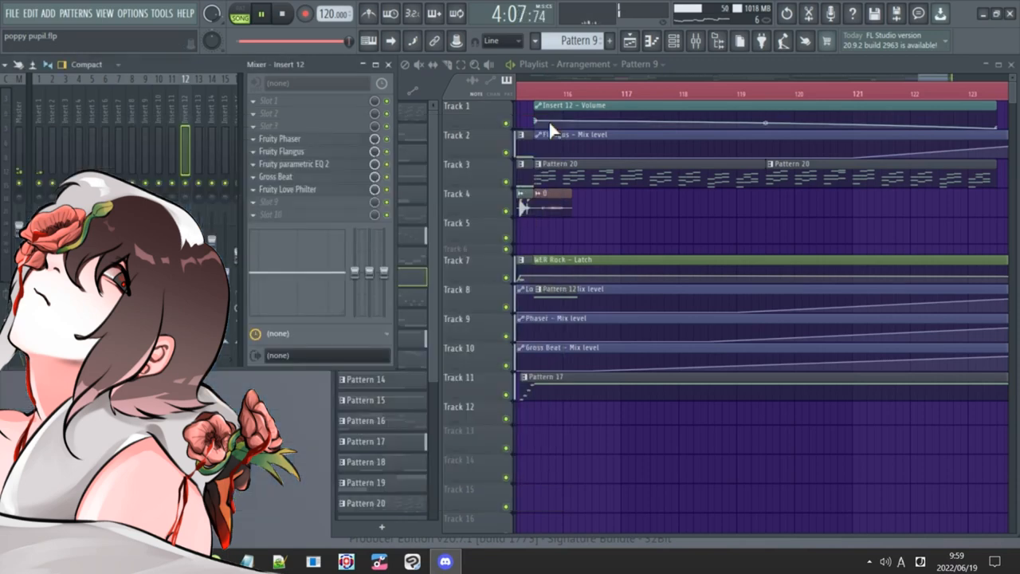